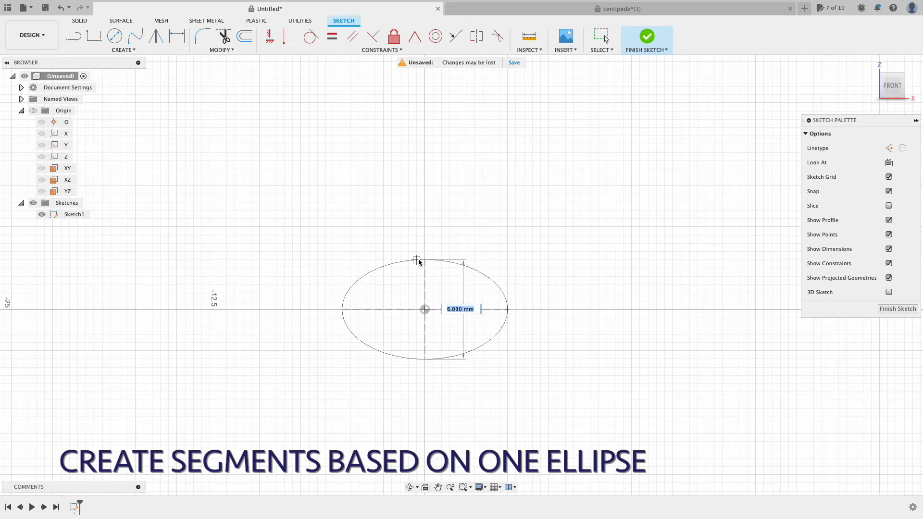
# Step: Extrude the ellipse sketch profile 6 mm deep with a 10° taper angle
pyautogui.click(647, 36)
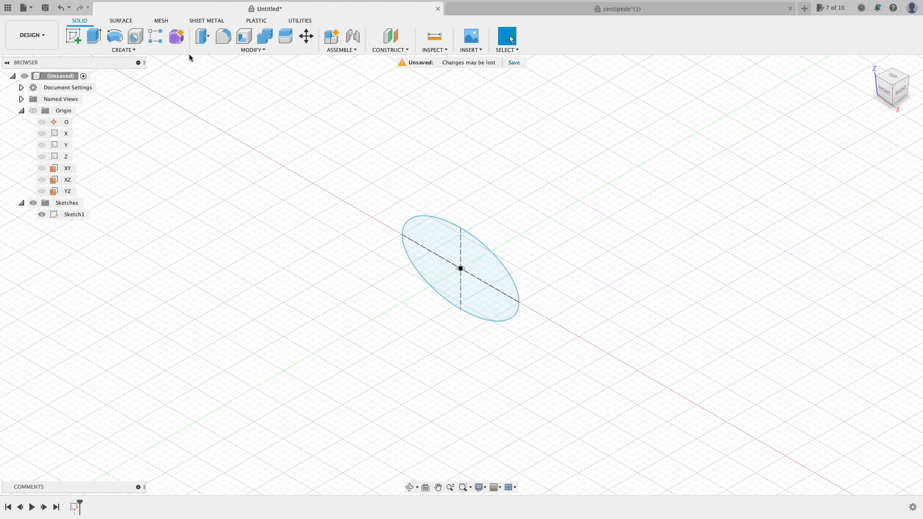
pyautogui.click(89, 37)
pyautogui.write('10')
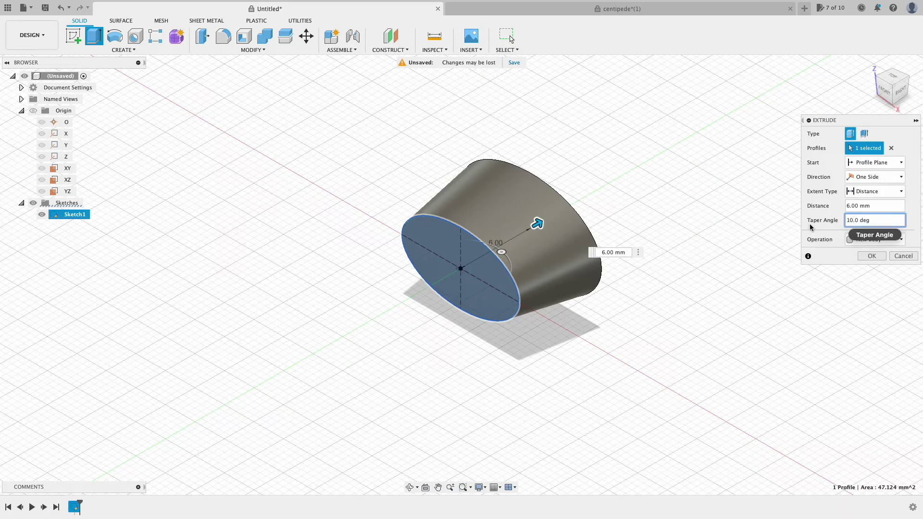
pyautogui.moveTo(844, 273)
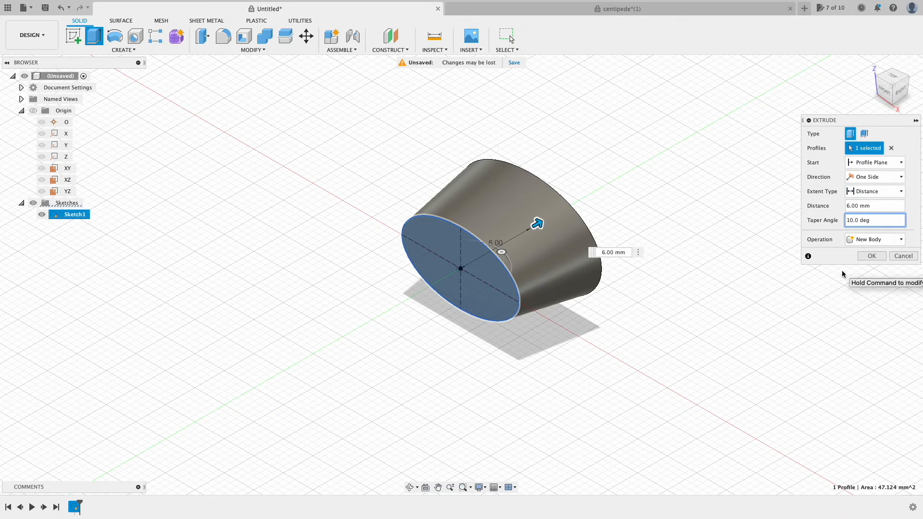
pyautogui.click(871, 256)
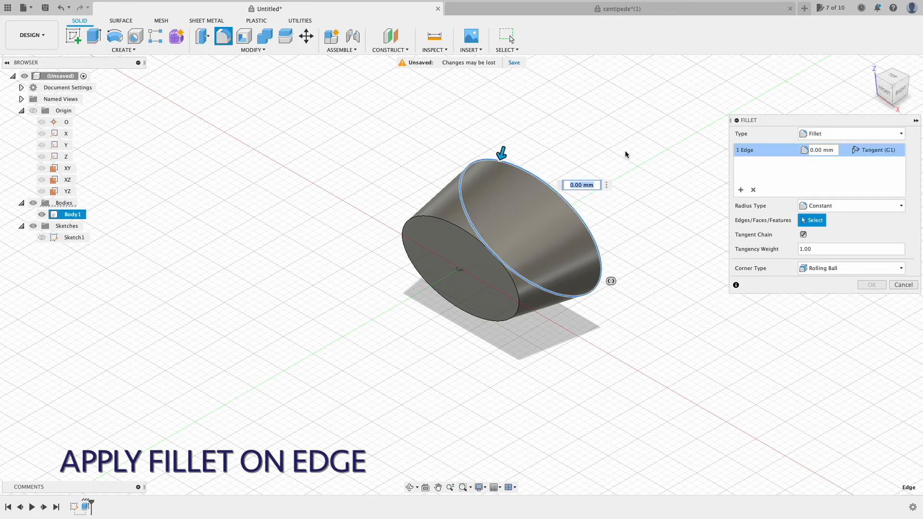
pyautogui.moveTo(811, 155)
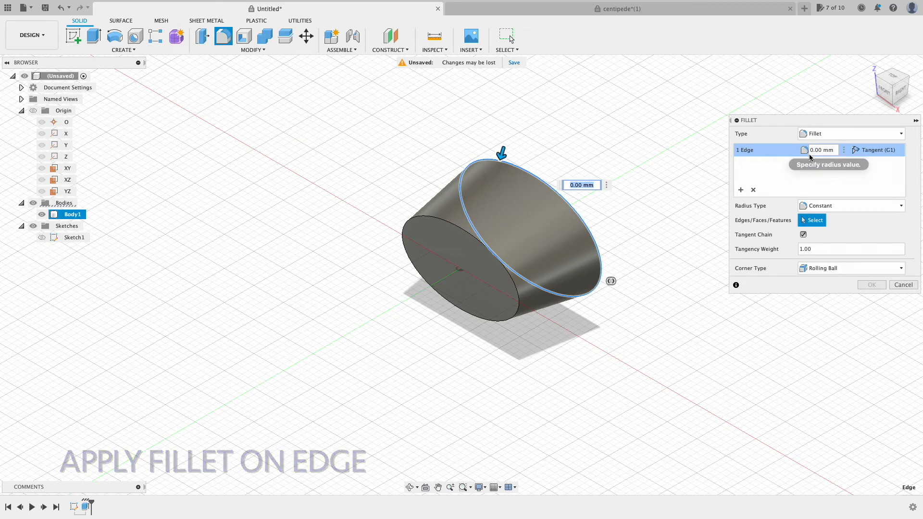
# Step: Fillet the tapered segment's wide top edge with a 1 mm radius
pyautogui.write('1')
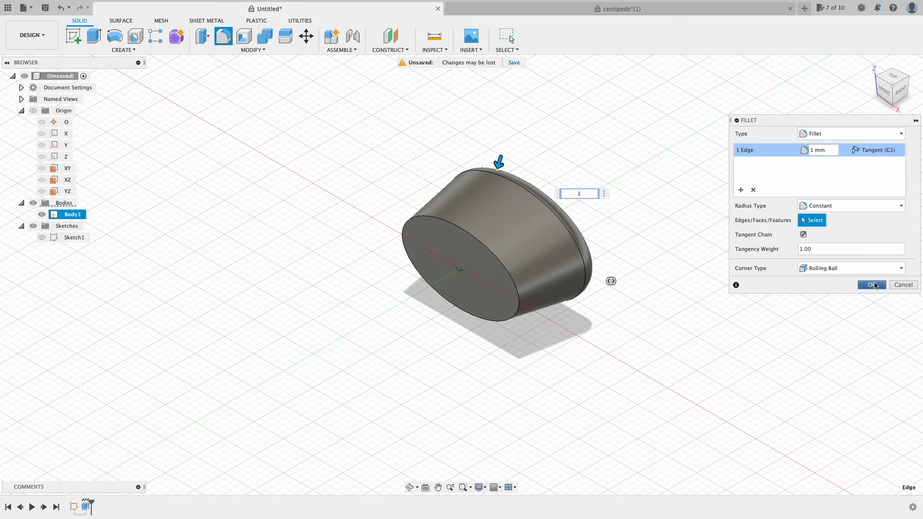
pyautogui.click(872, 285)
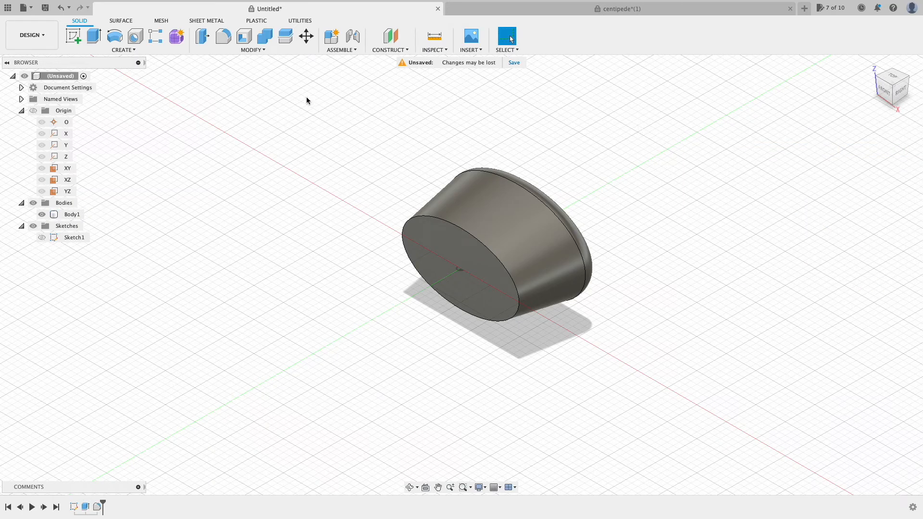
# Step: Rectangular-pattern Body1 along the Y axis into 5 copies spaced 24 mm apart
pyautogui.click(124, 50)
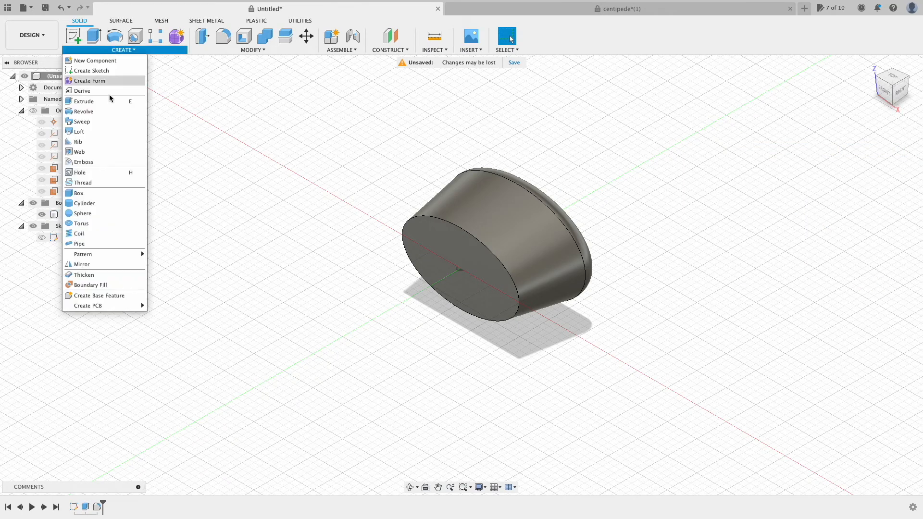
pyautogui.click(83, 254)
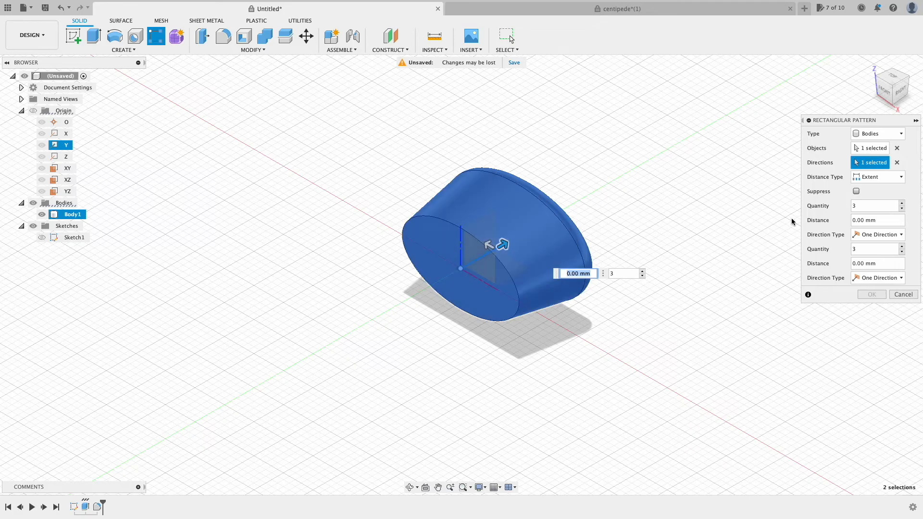
pyautogui.write('5')
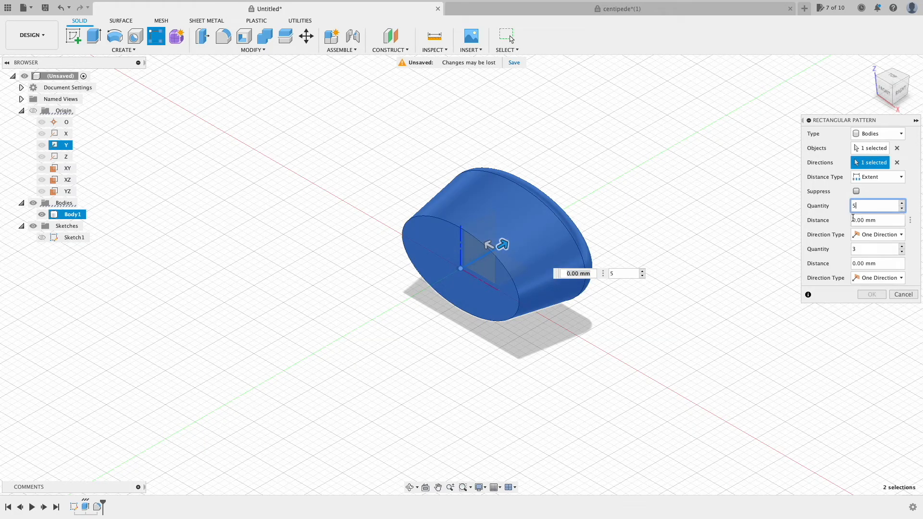
pyautogui.click(874, 220)
pyautogui.write('24')
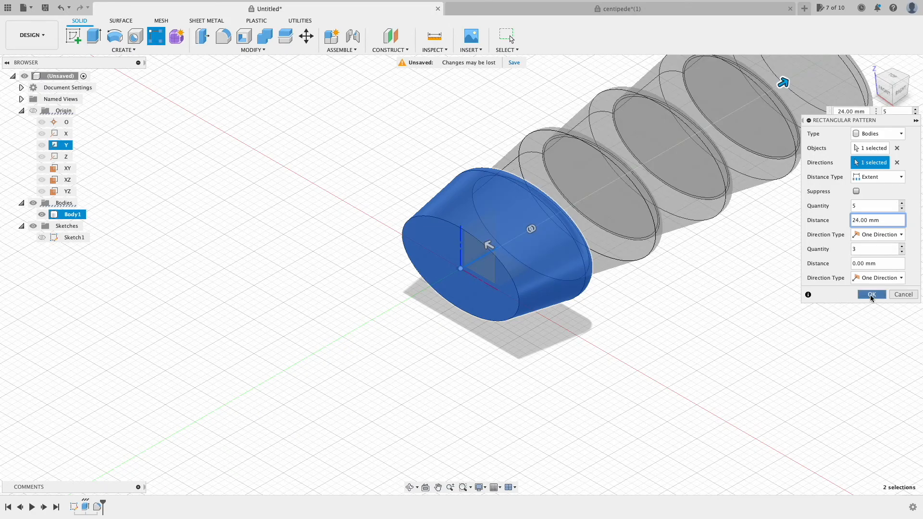
pyautogui.click(871, 294)
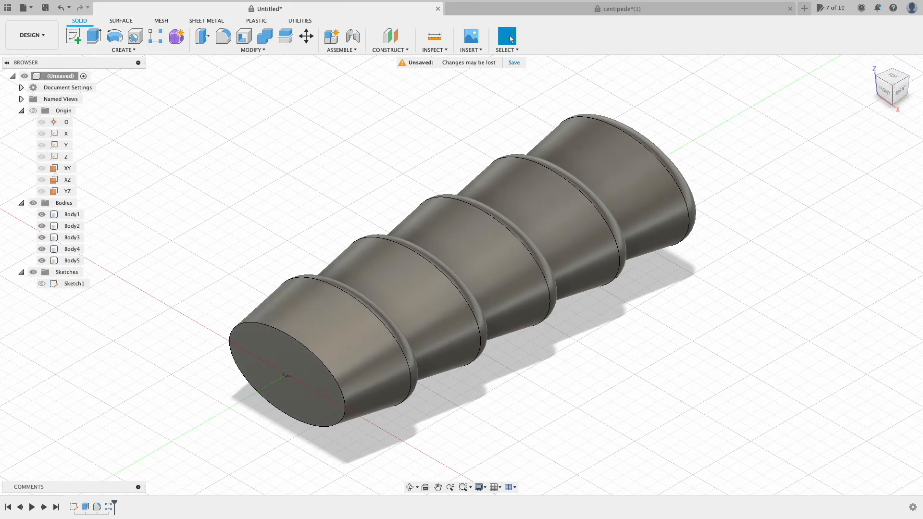
# Step: Scale the last segment and pattern it into 12 copies along Y
pyautogui.click(252, 49)
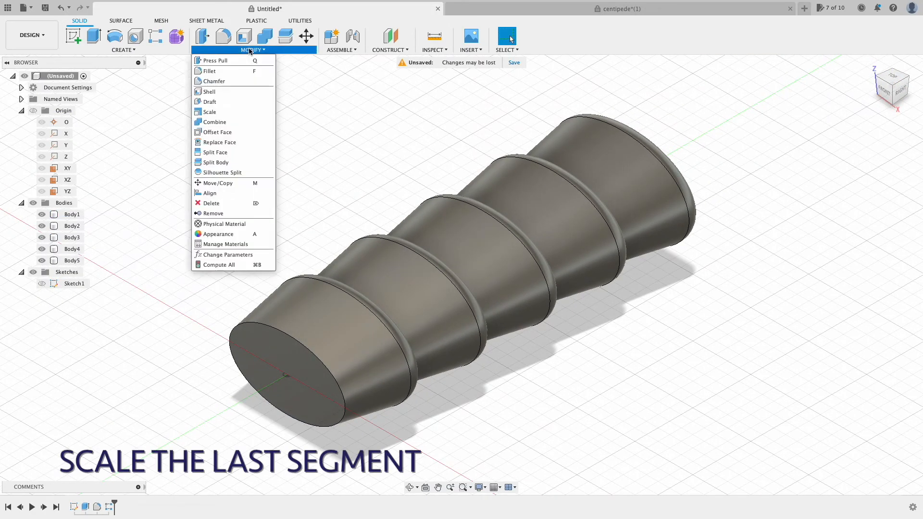
pyautogui.click(209, 111)
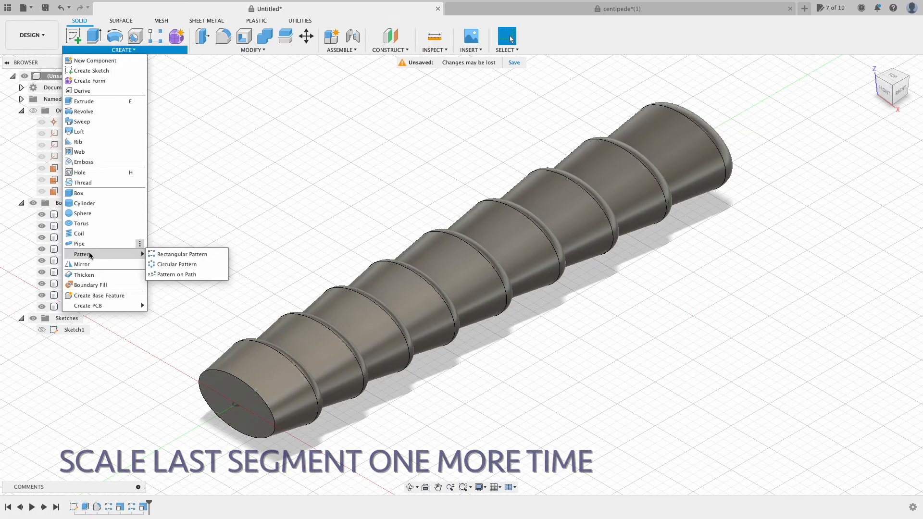
pyautogui.click(163, 254)
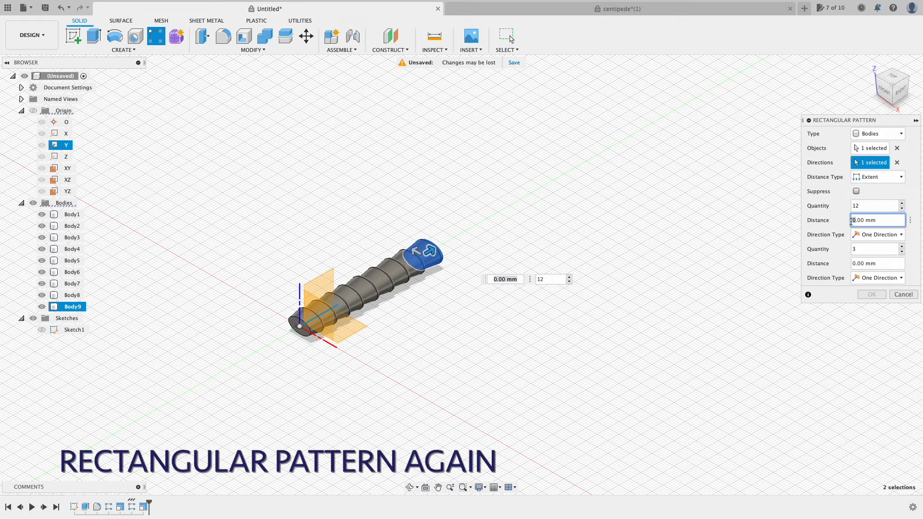
pyautogui.click(871, 294)
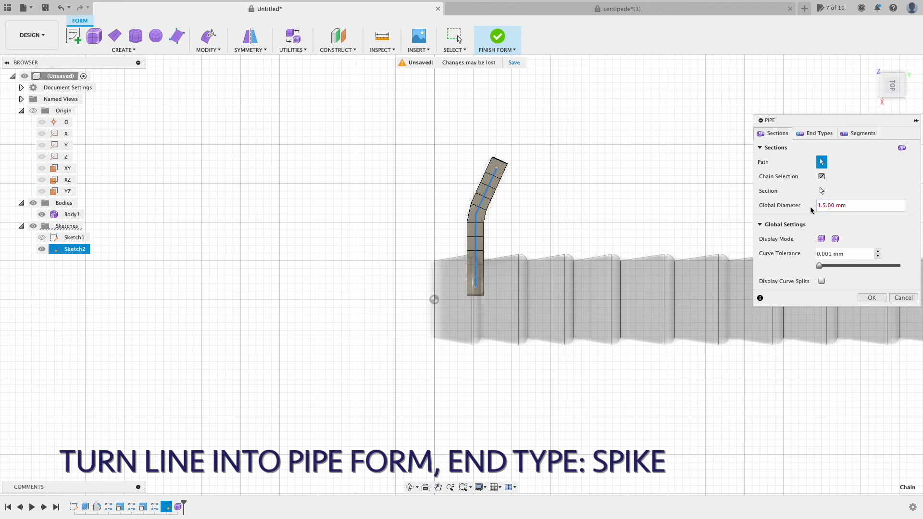
# Step: Pipe the leg sketch line at 1.5 mm diameter with a Spike end type
pyautogui.click(818, 133)
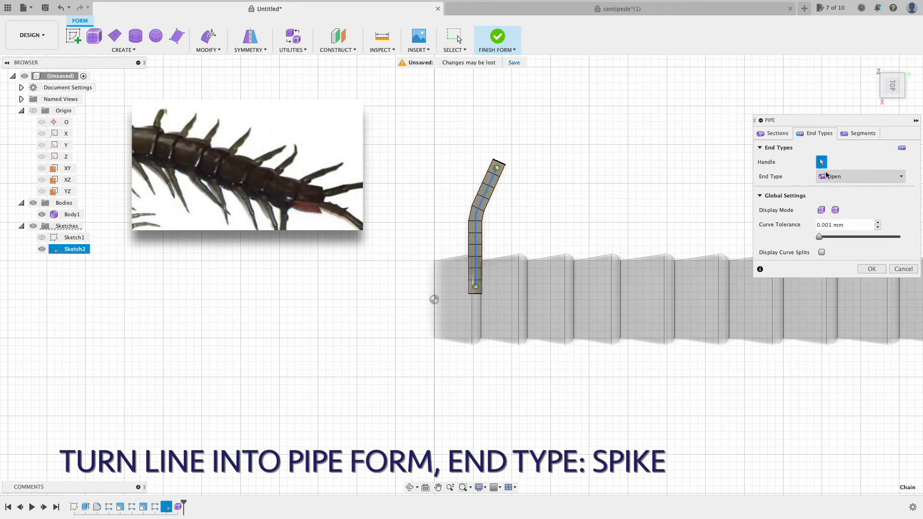
pyautogui.click(871, 269)
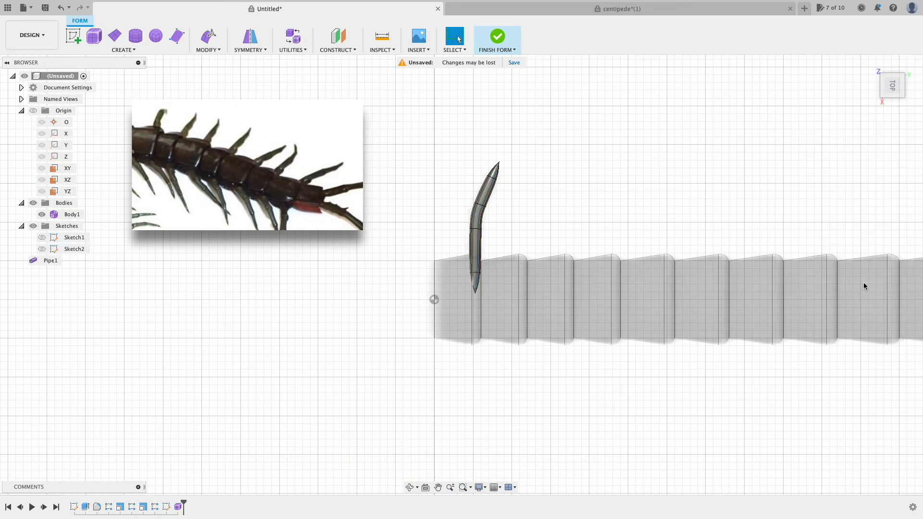
pyautogui.click(497, 36)
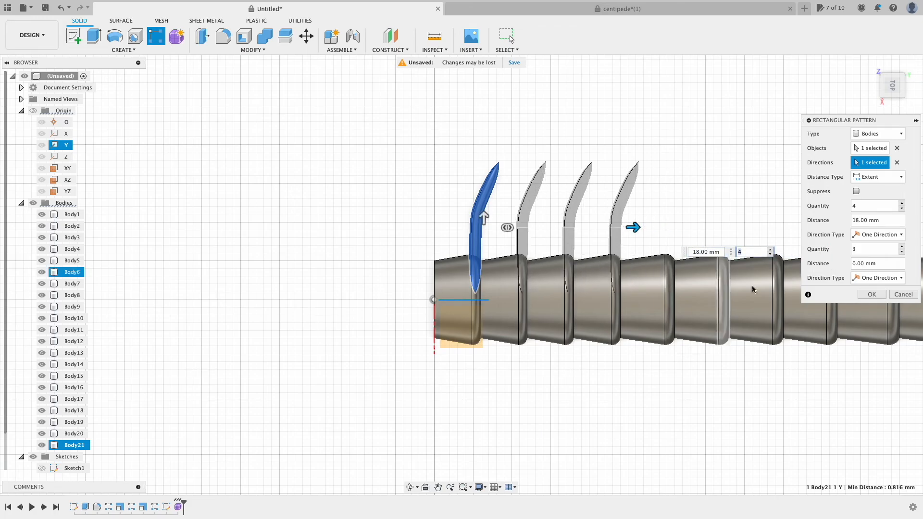
# Step: Pattern the spiked leg in two sets of four along Y (18 mm, 21 mm)
pyautogui.click(872, 294)
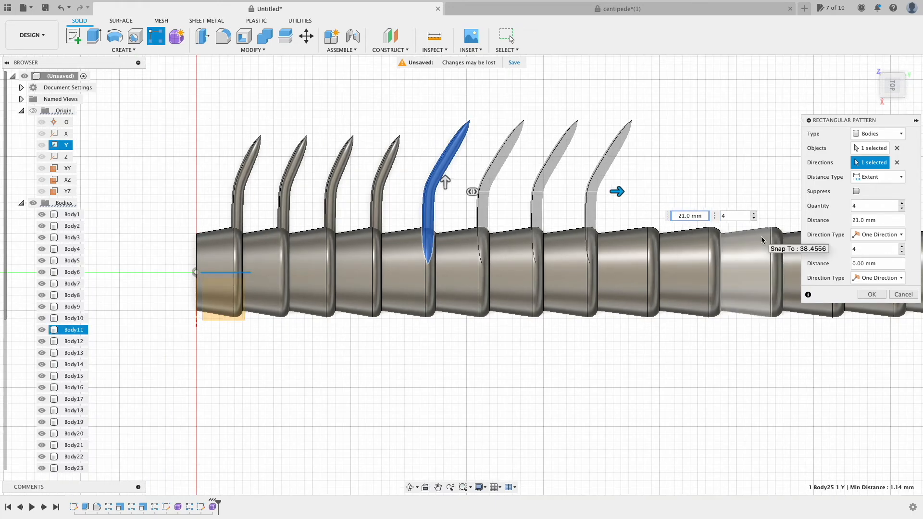
pyautogui.click(872, 294)
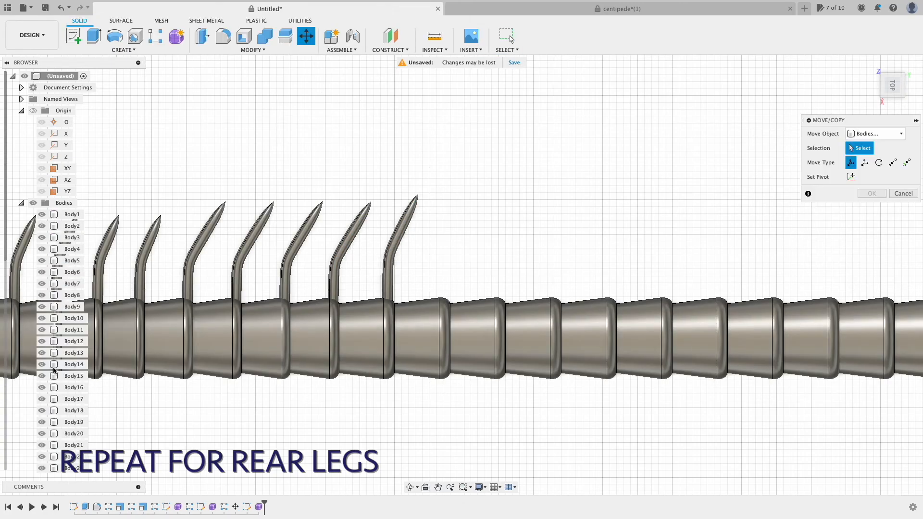
pyautogui.click(122, 50)
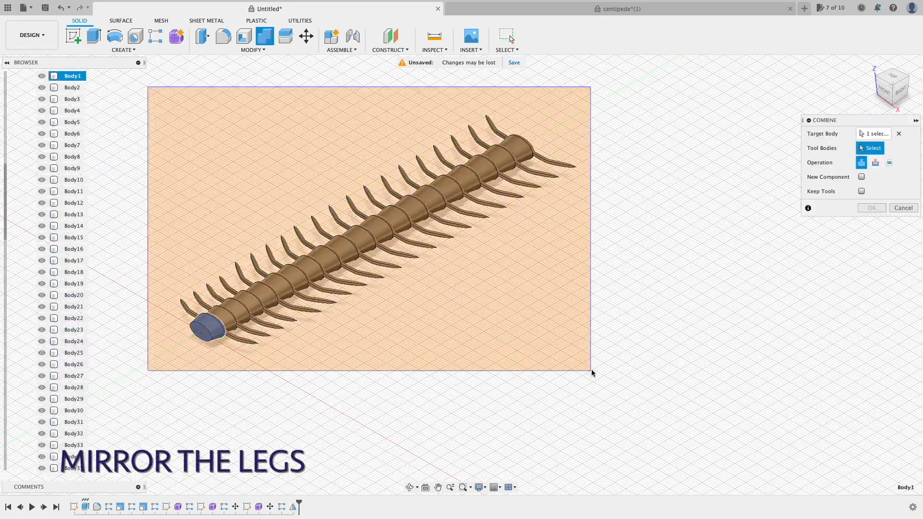
# Step: Combine all segment and leg bodies into Body1 and reposition a rear leg with Move/Copy
pyautogui.click(872, 208)
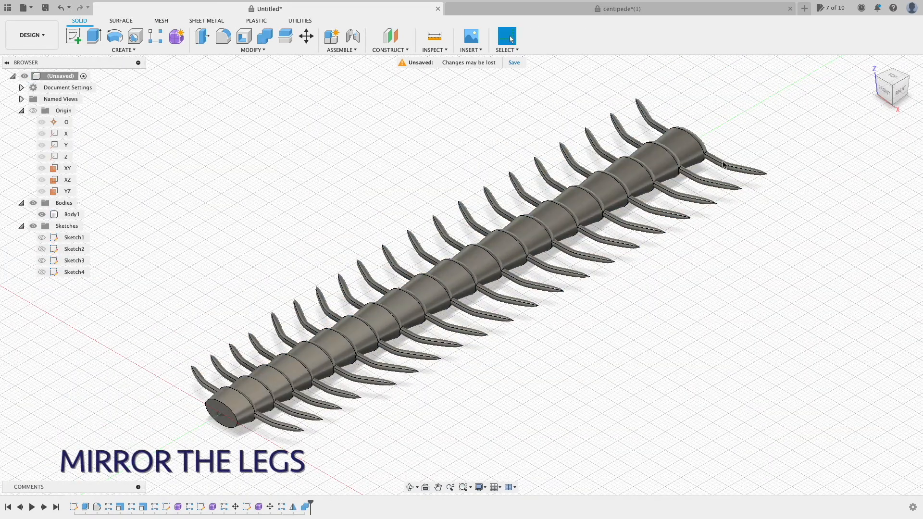
pyautogui.click(305, 36)
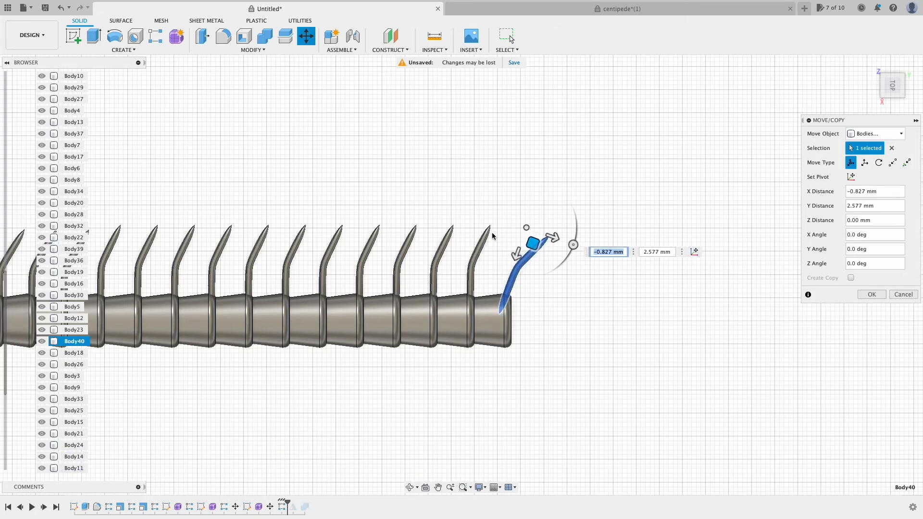
pyautogui.click(872, 295)
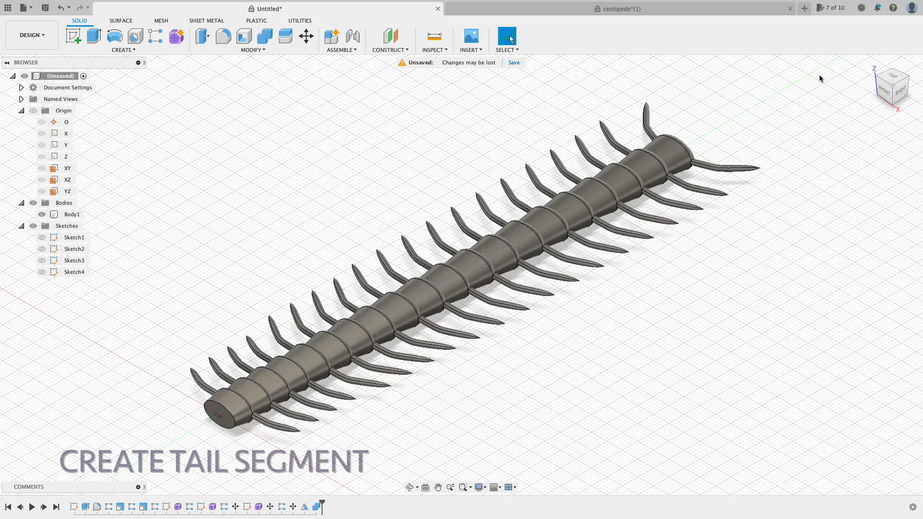
# Step: Sketch the pointed five-sided tail polyline on the top plane past the last segment
pyautogui.click(72, 37)
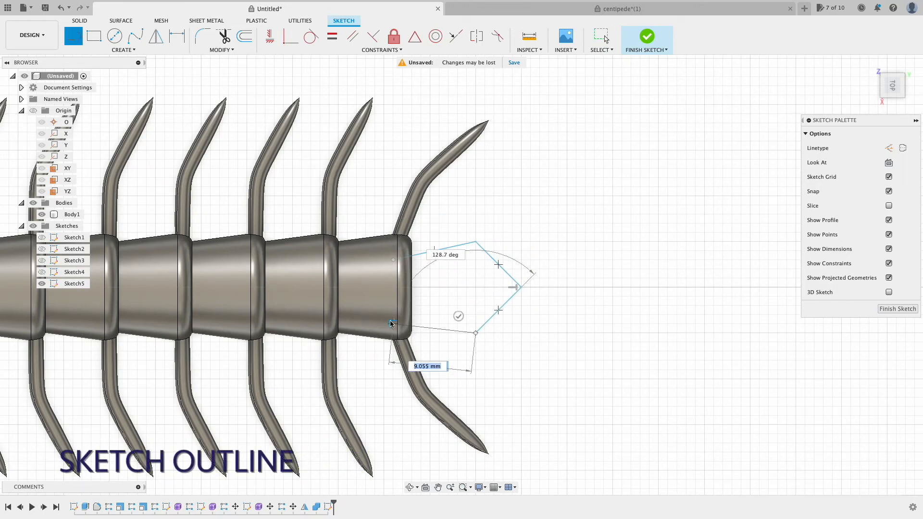
pyautogui.click(647, 36)
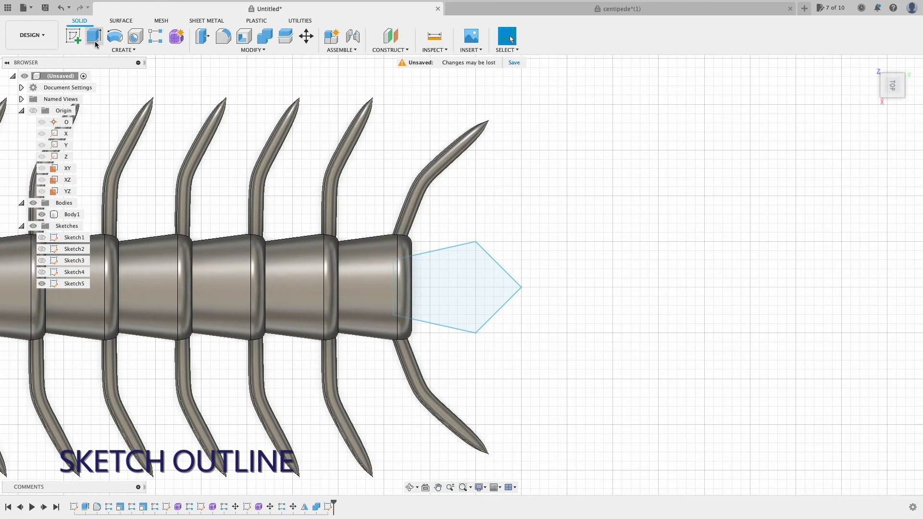
pyautogui.click(95, 37)
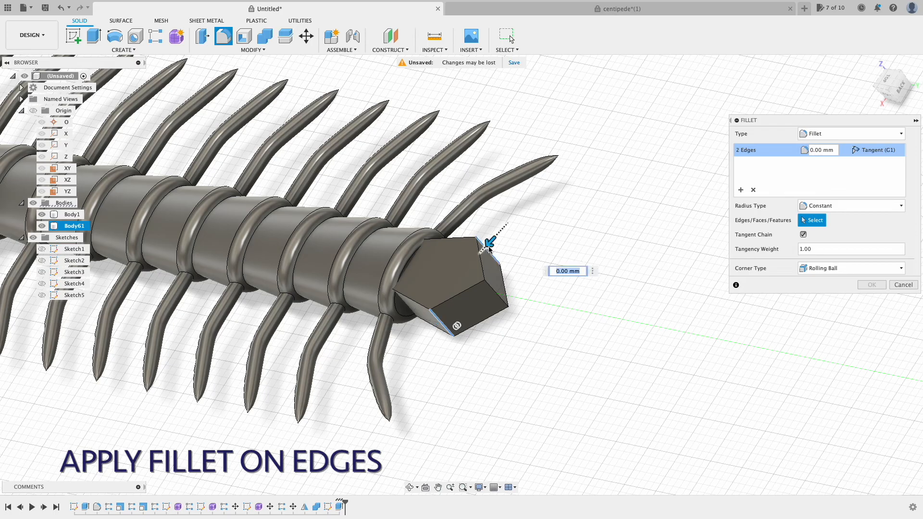
# Step: Round the 12 head edges with a 1.8 mm fillet radius
pyautogui.write('3')
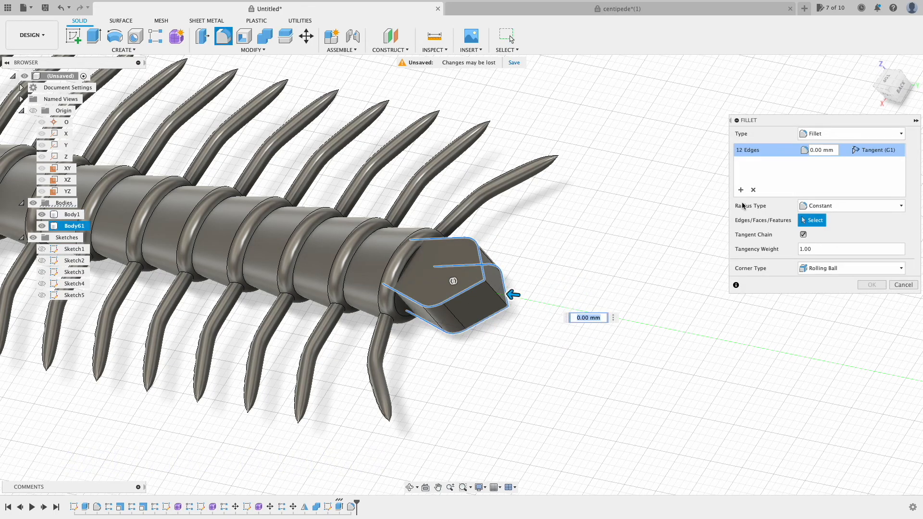
pyautogui.write('2')
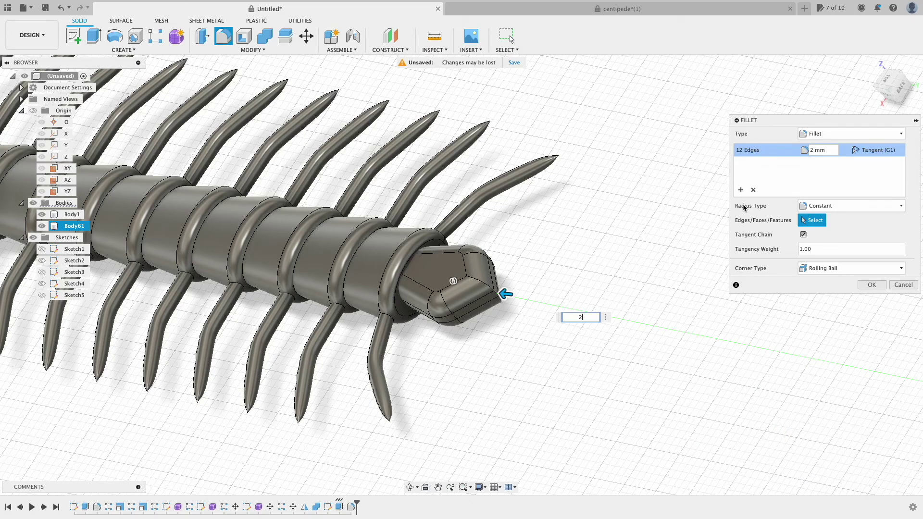
pyautogui.write('1.8')
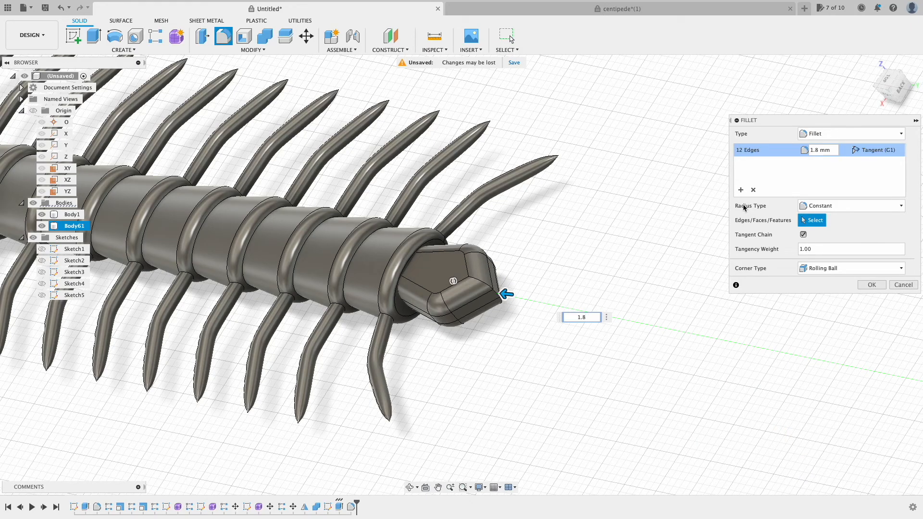
pyautogui.click(871, 284)
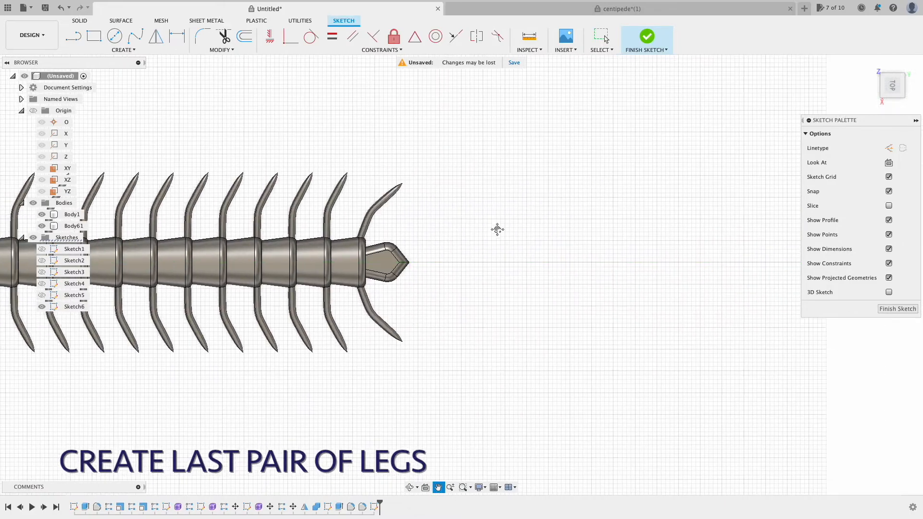
# Step: Pipe the antenna path sections at 2 mm, then thinner, ending in a tapered tip
pyautogui.click(75, 37)
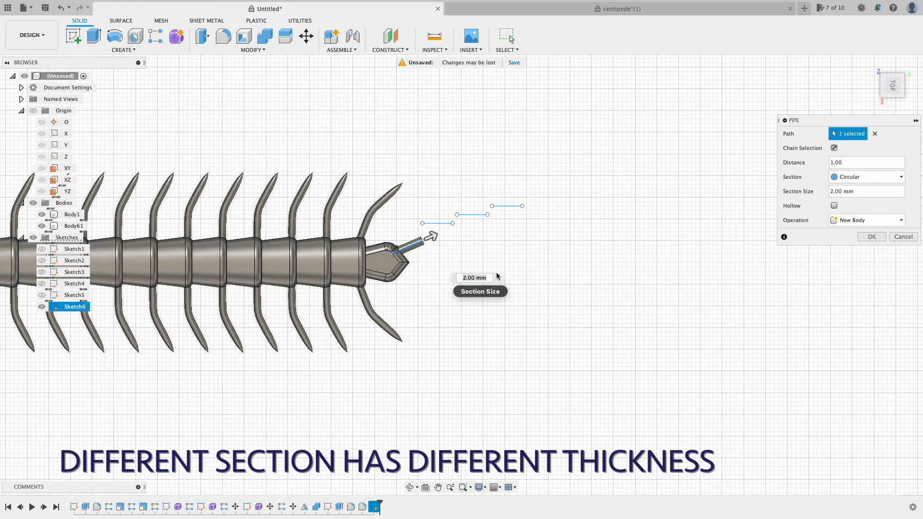
pyautogui.click(872, 236)
pyautogui.write('1')
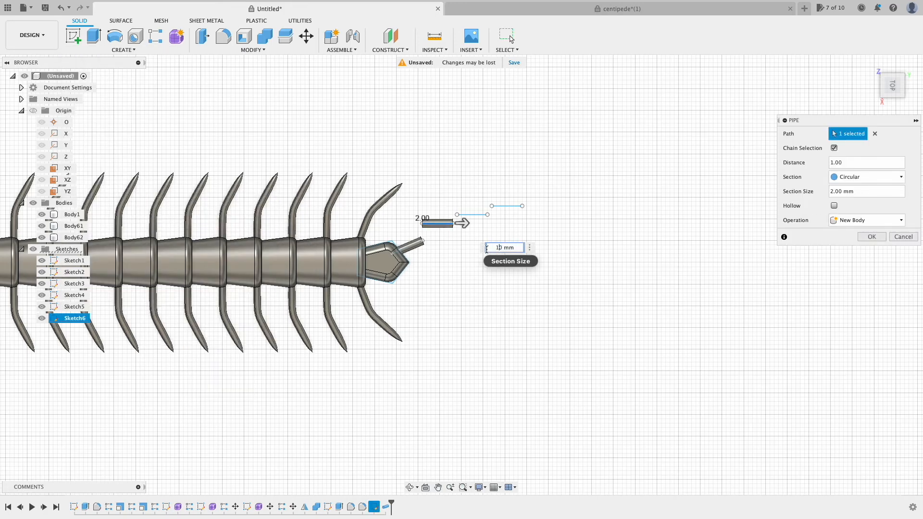
pyautogui.click(120, 49)
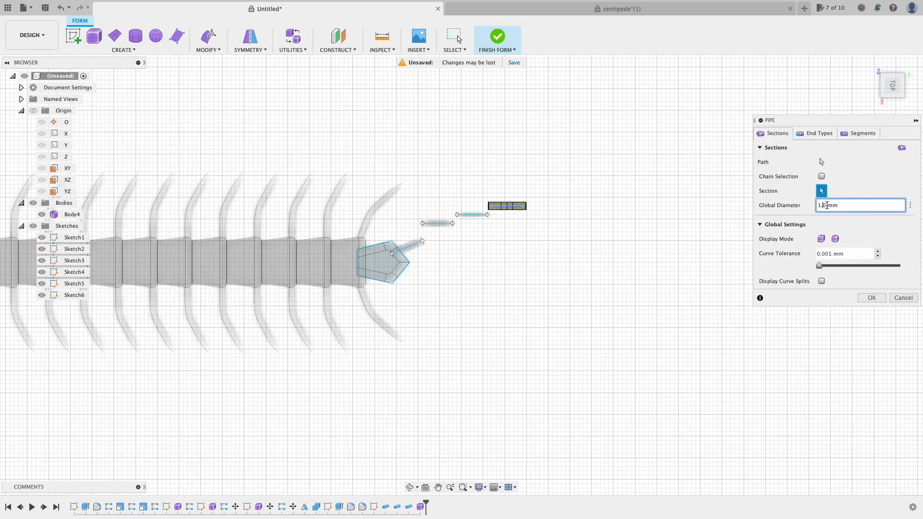
pyautogui.click(863, 133)
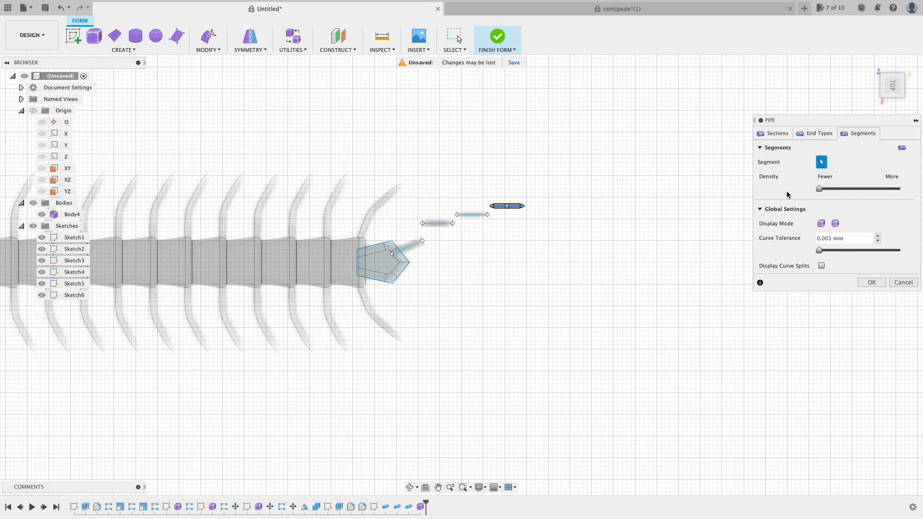
pyautogui.click(497, 35)
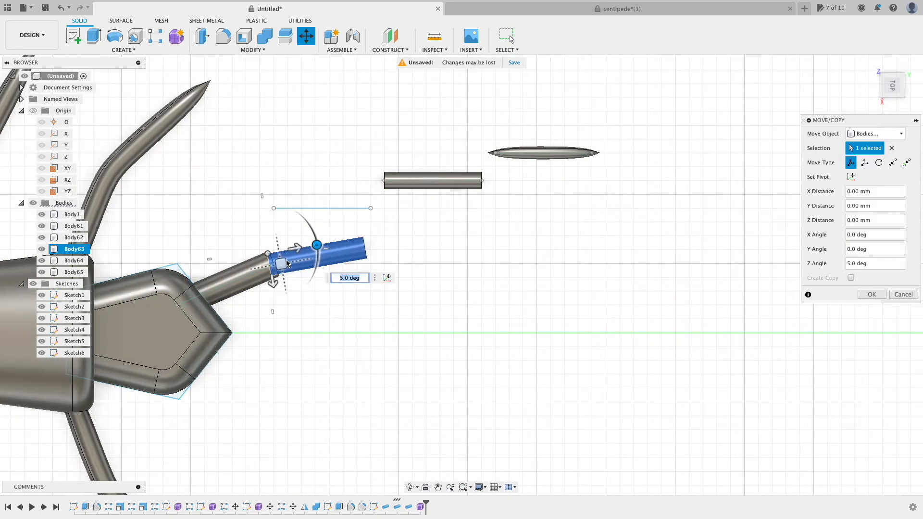
# Step: Rotate the last antenna section 5 degrees about Z to complete the bent antenna chain
pyautogui.click(872, 294)
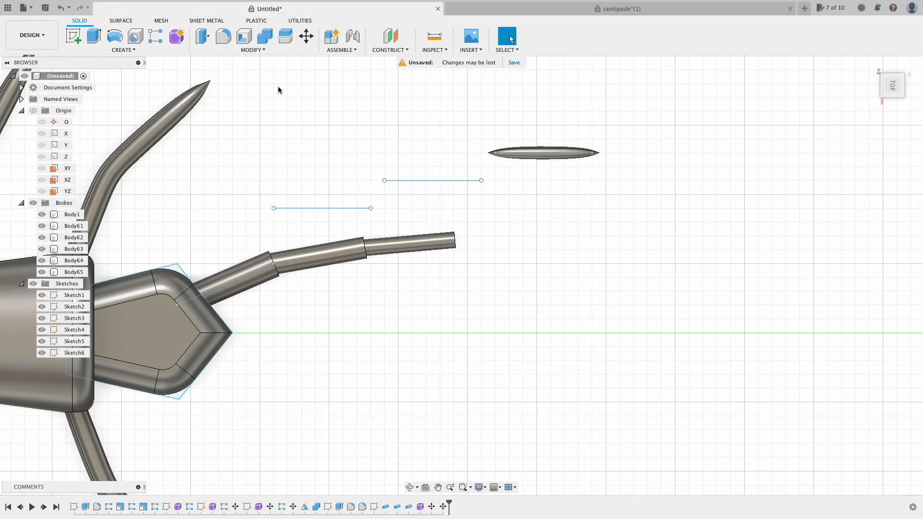
pyautogui.click(306, 37)
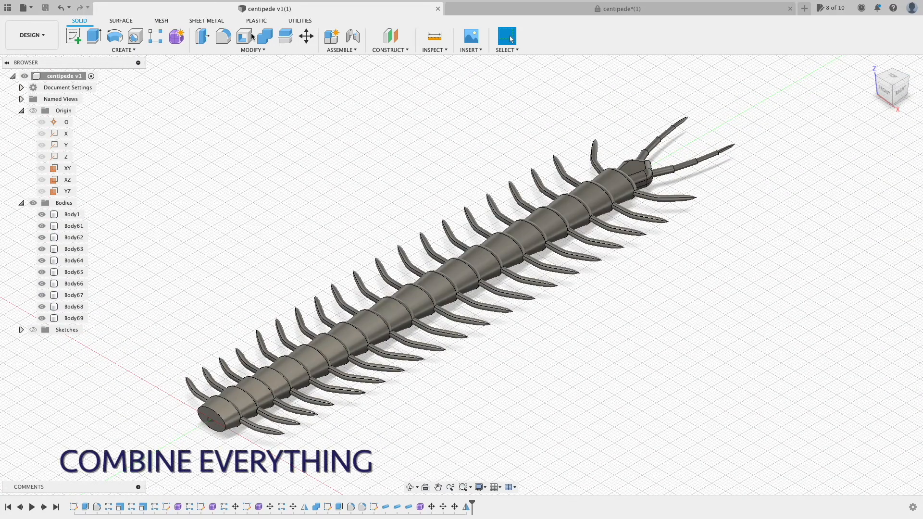
# Step: Combine Body1 with the other nine bodies into a single centipede body
pyautogui.click(260, 37)
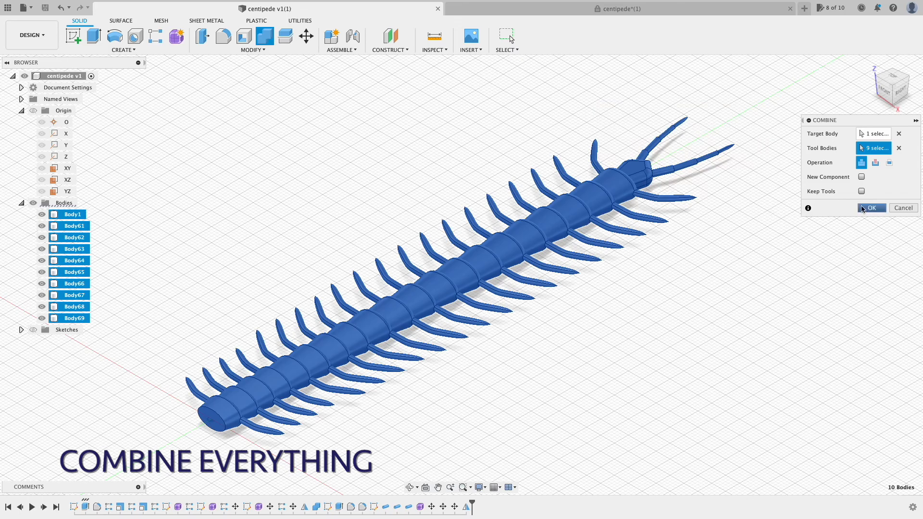
pyautogui.click(872, 208)
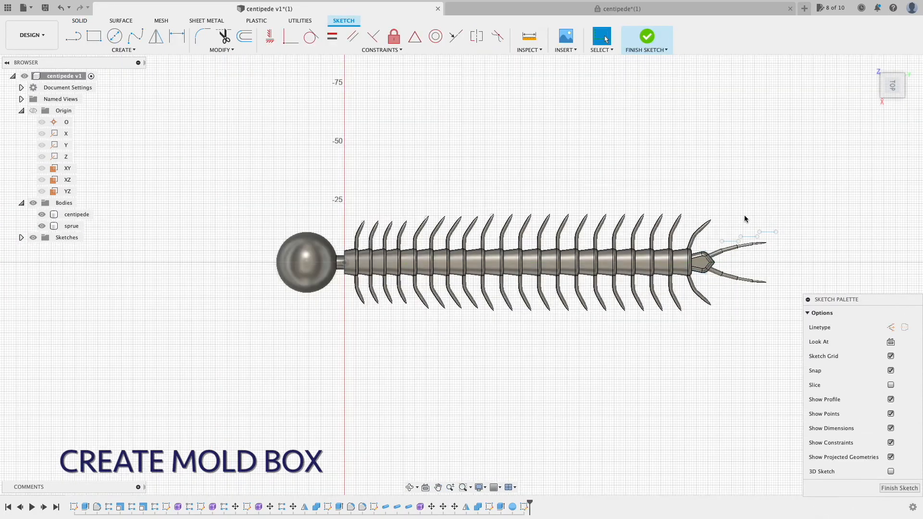
# Step: Draw the 232 x 73 mm mold box rectangle around the centipede
pyautogui.click(93, 35)
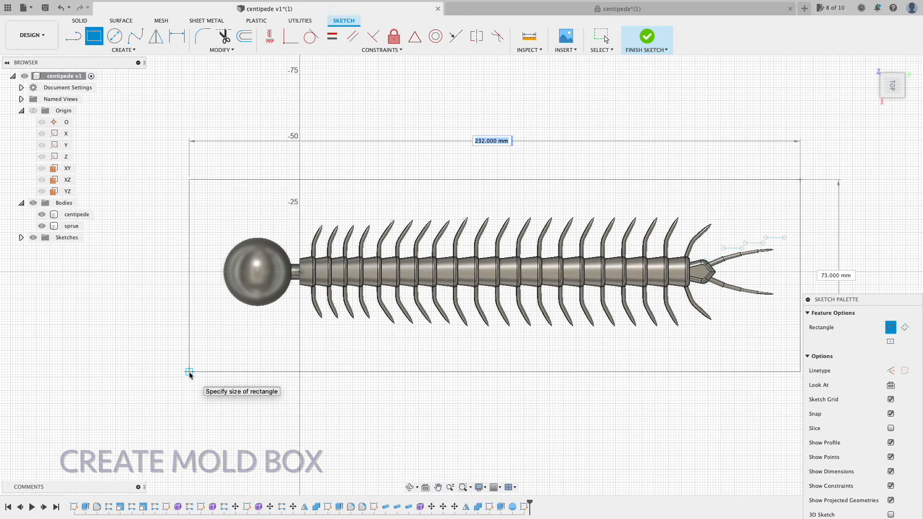
pyautogui.click(646, 36)
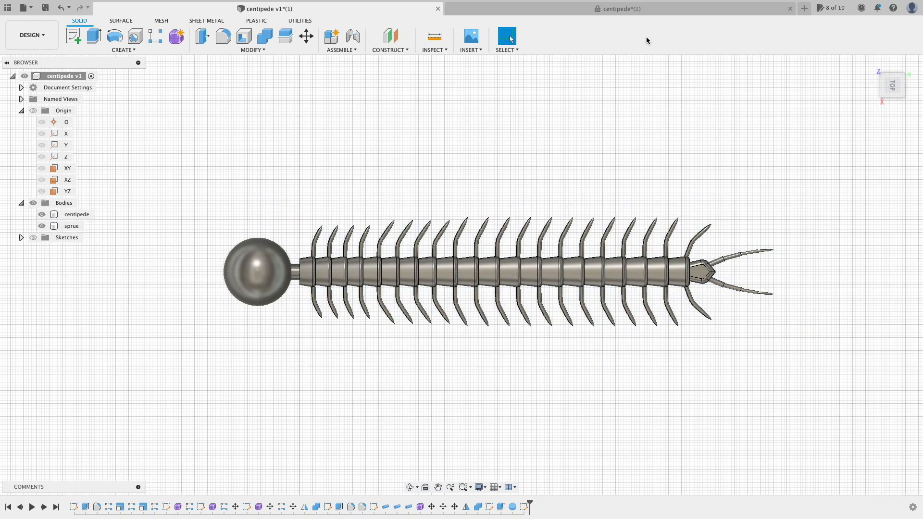
pyautogui.click(91, 37)
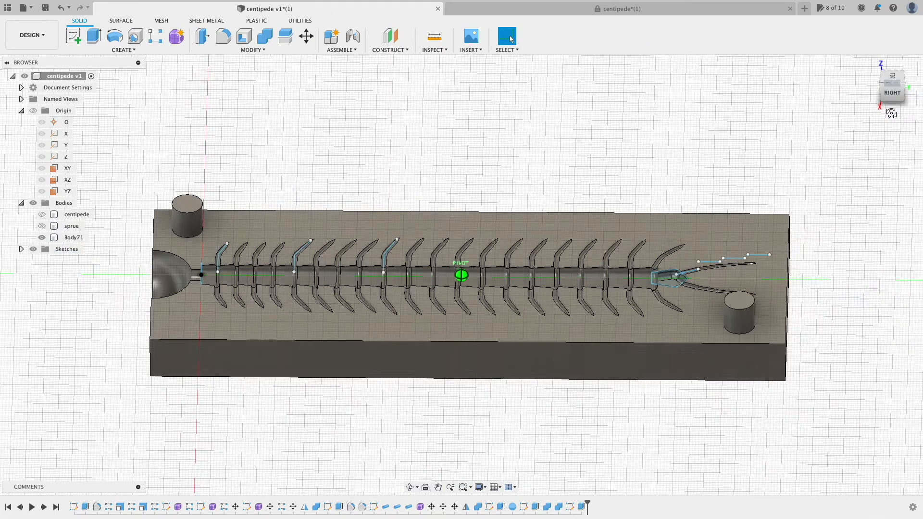
# Step: Chamfer the top edges of both registration pegs by 1 mm
pyautogui.click(88, 37)
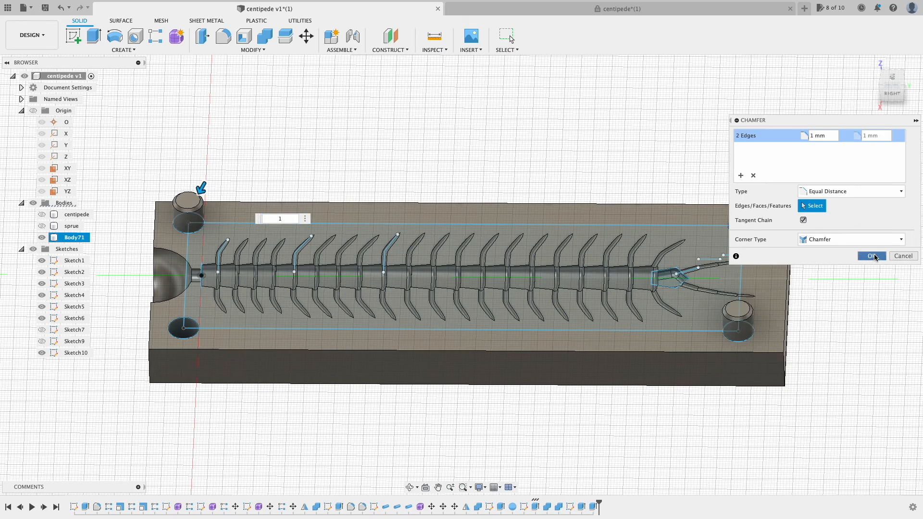
pyautogui.click(871, 256)
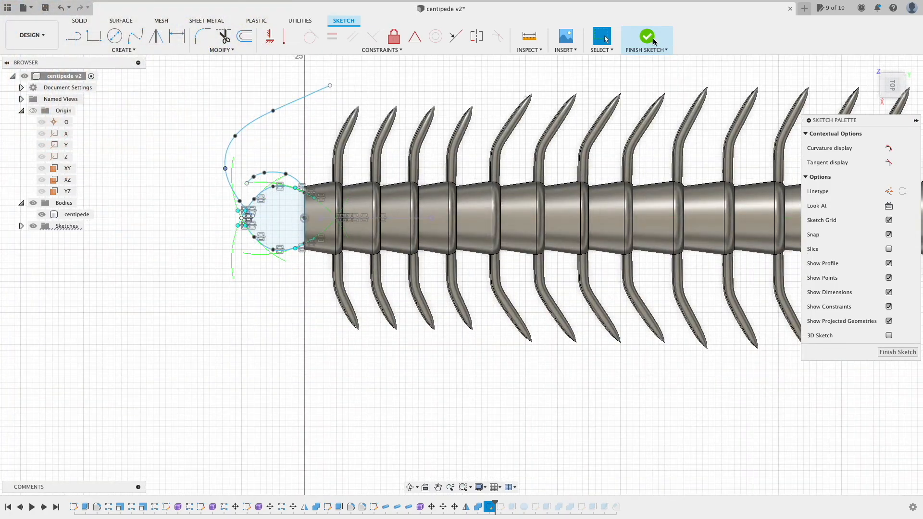
# Step: Finish the head sketch and fillet the edges of the extruded head piece
pyautogui.click(647, 36)
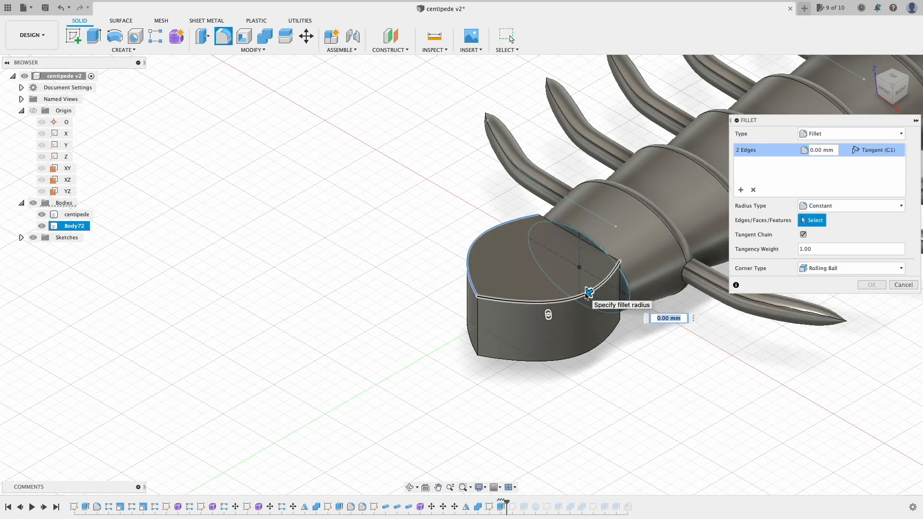
pyautogui.click(871, 285)
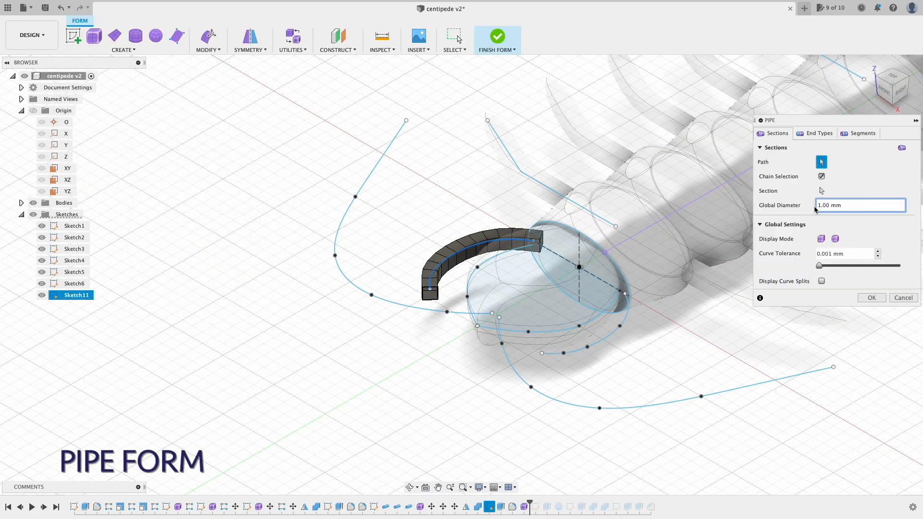
# Step: Create a tapered pipe form along all antenna and pincer curves, checking segment settings
pyautogui.click(819, 133)
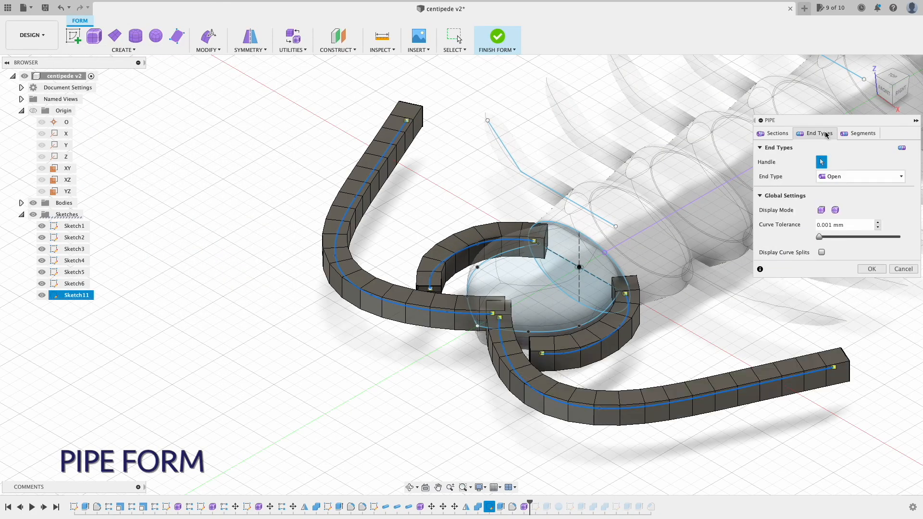
pyautogui.click(863, 134)
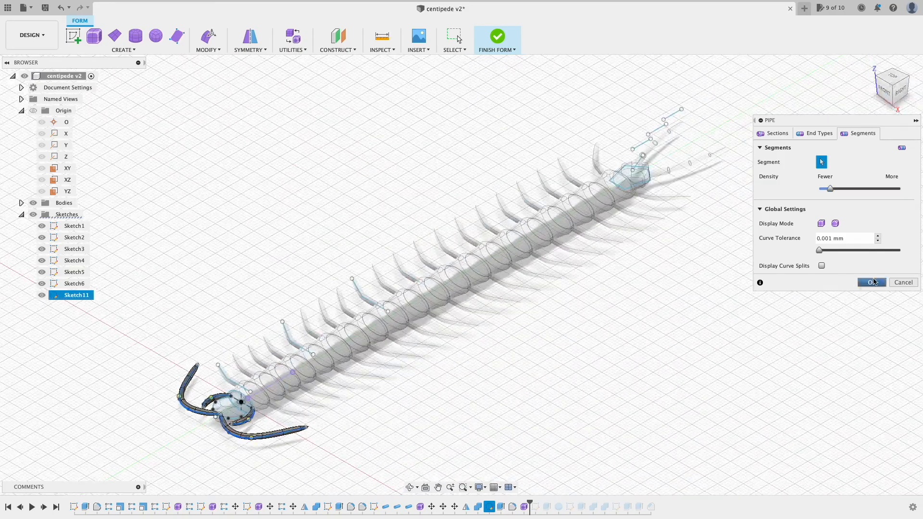
pyautogui.click(870, 282)
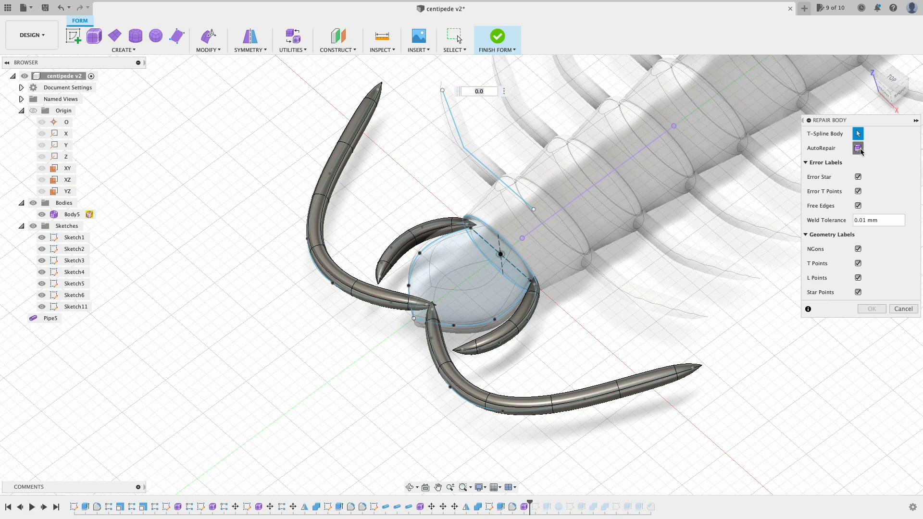
# Step: Repair the pipe body and move the antenna tip vertices with Edit Form
pyautogui.click(498, 35)
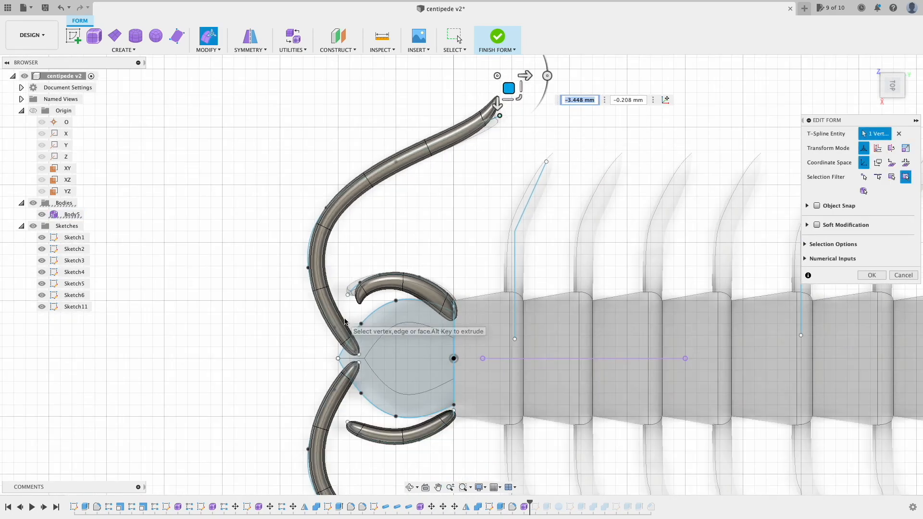
pyautogui.click(497, 36)
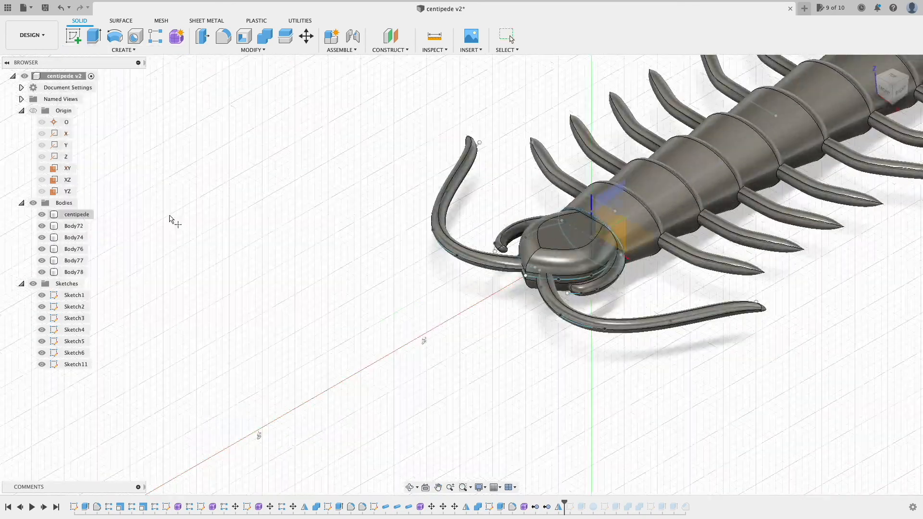
# Step: Combine the separate antenna and pincer bodies into Body72
pyautogui.click(252, 50)
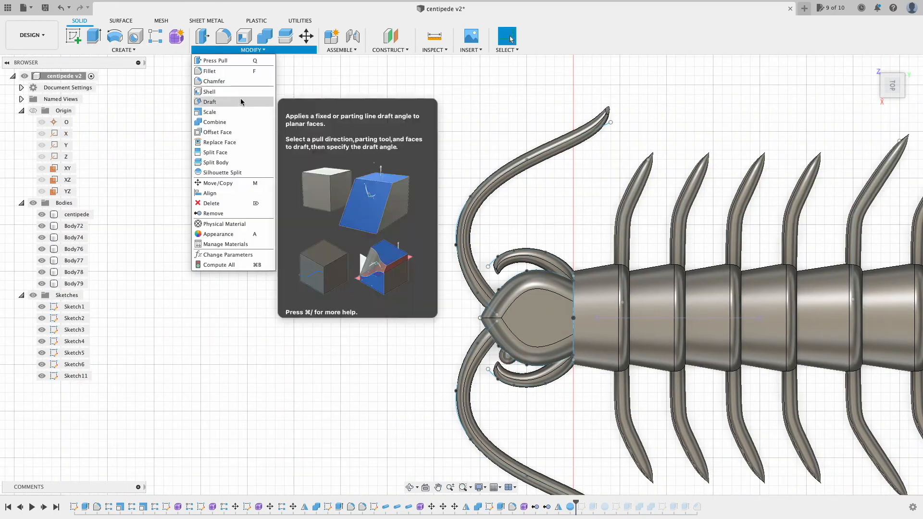
pyautogui.click(210, 112)
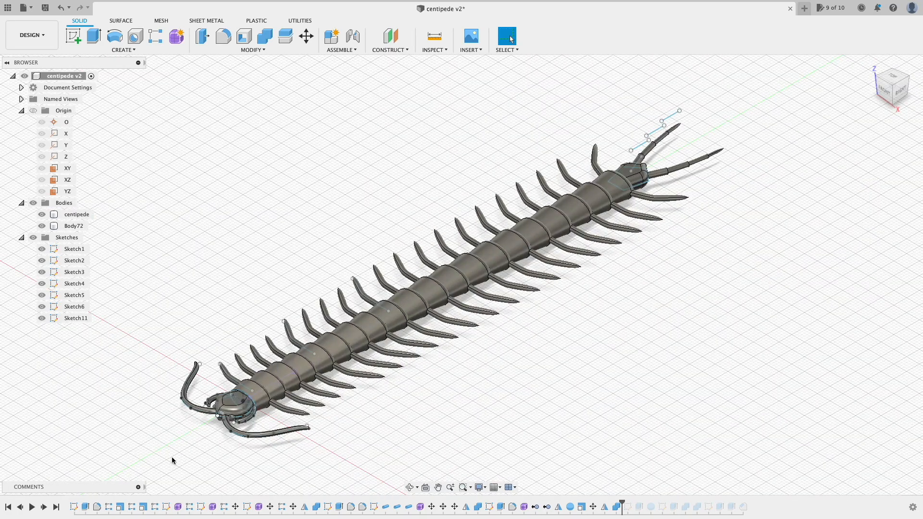
# Step: Rename the bodies head, sprue and mold in the browser
pyautogui.click(22, 237)
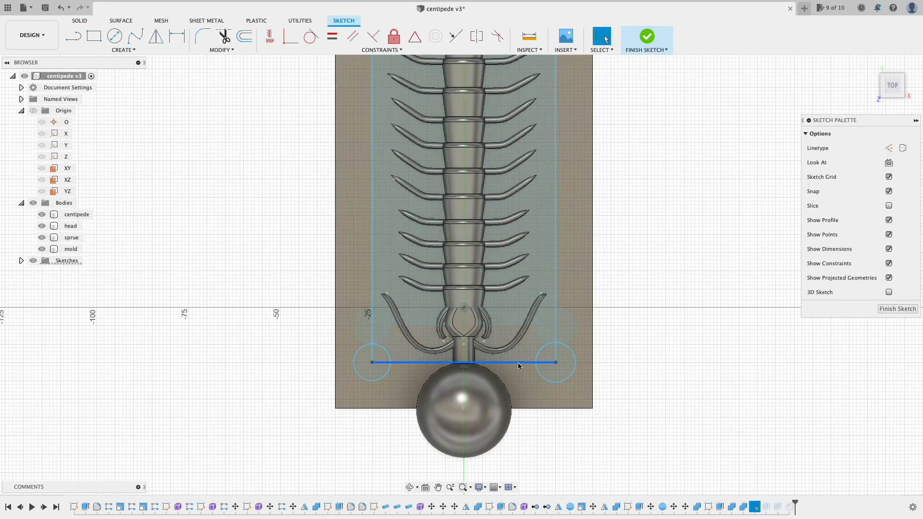
# Step: Finish the sprue-end sketch and add the head body to the Combine Cut, keeping tools
pyautogui.click(647, 35)
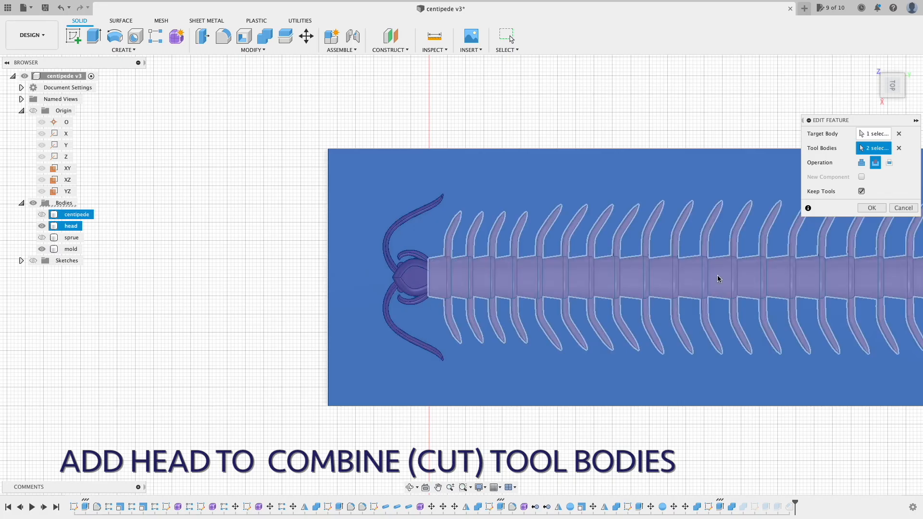
pyautogui.click(872, 208)
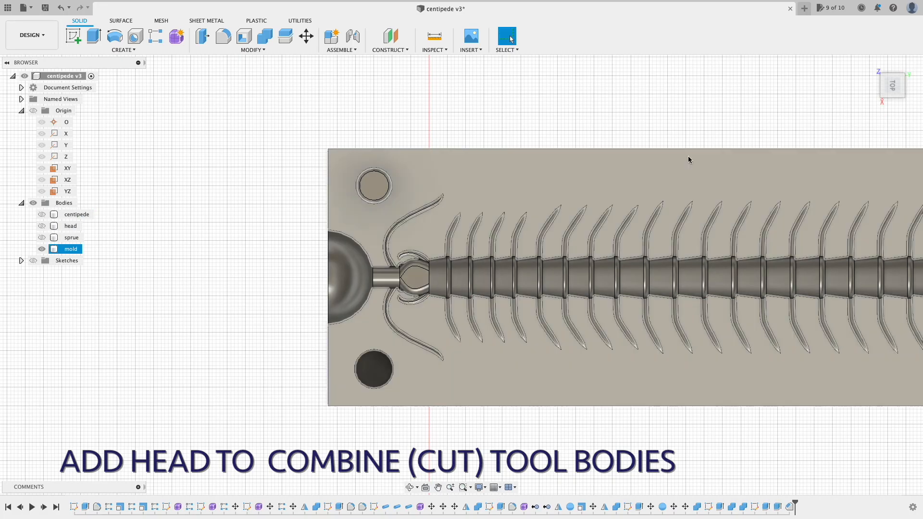